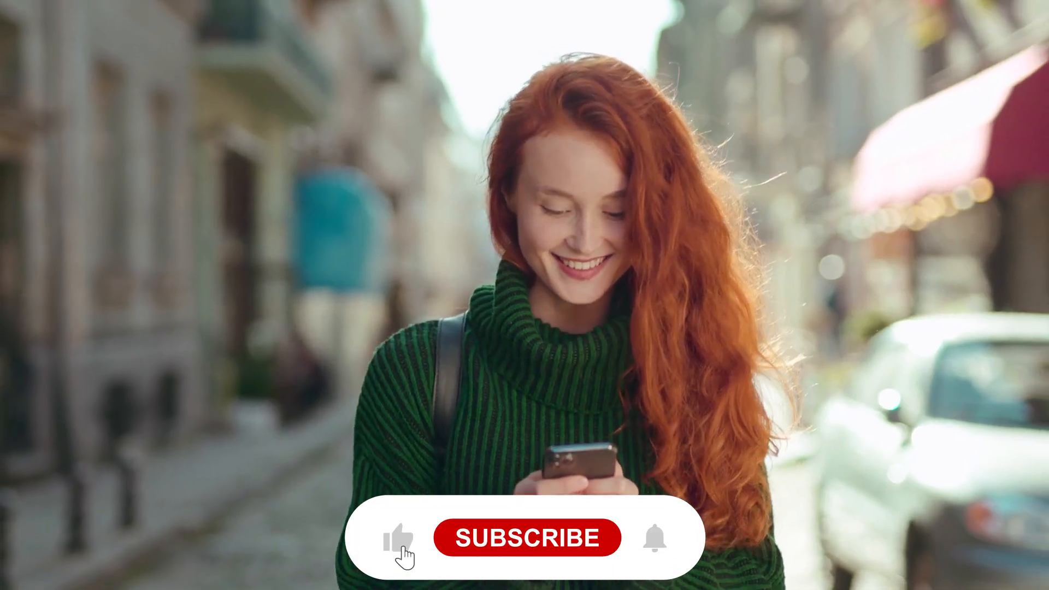
pyautogui.click(527, 537)
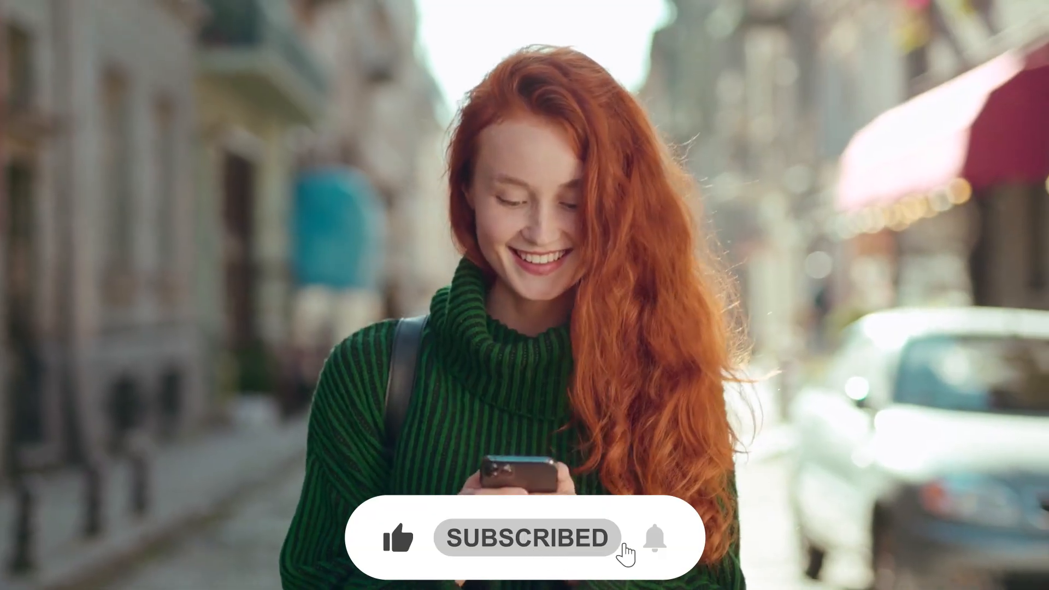